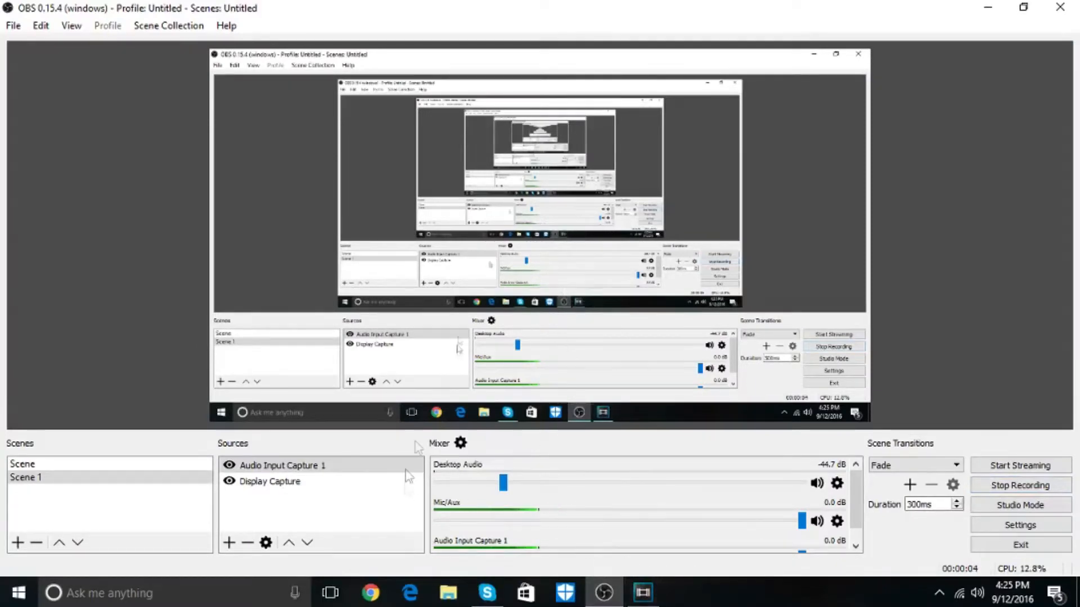
pyautogui.moveTo(666, 404)
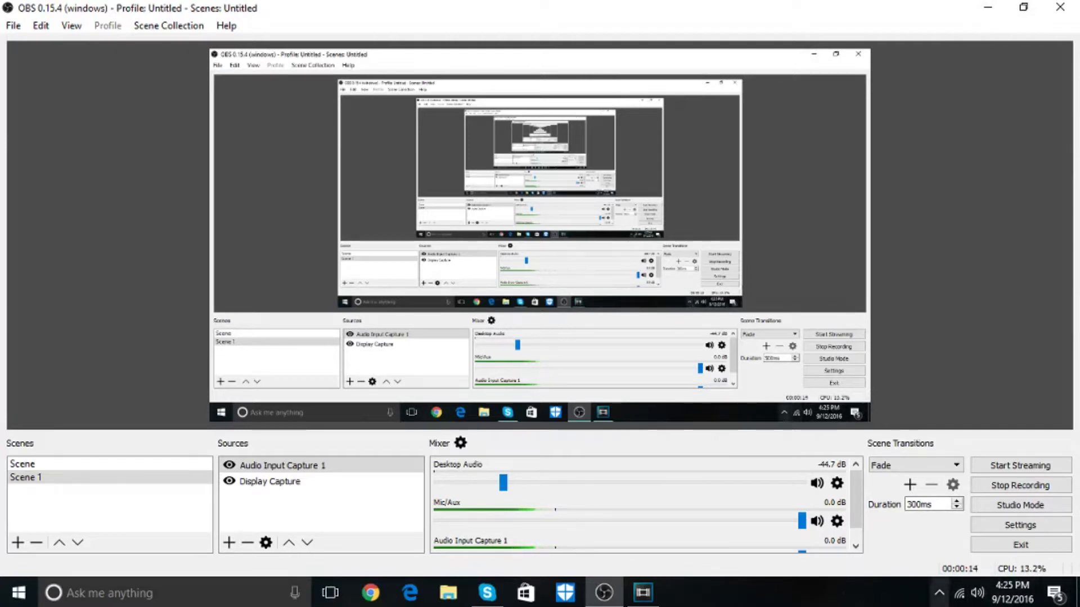
# Step: Get the OBS window out of the way so the desktop shows while recording continues
pyautogui.scroll(-3)
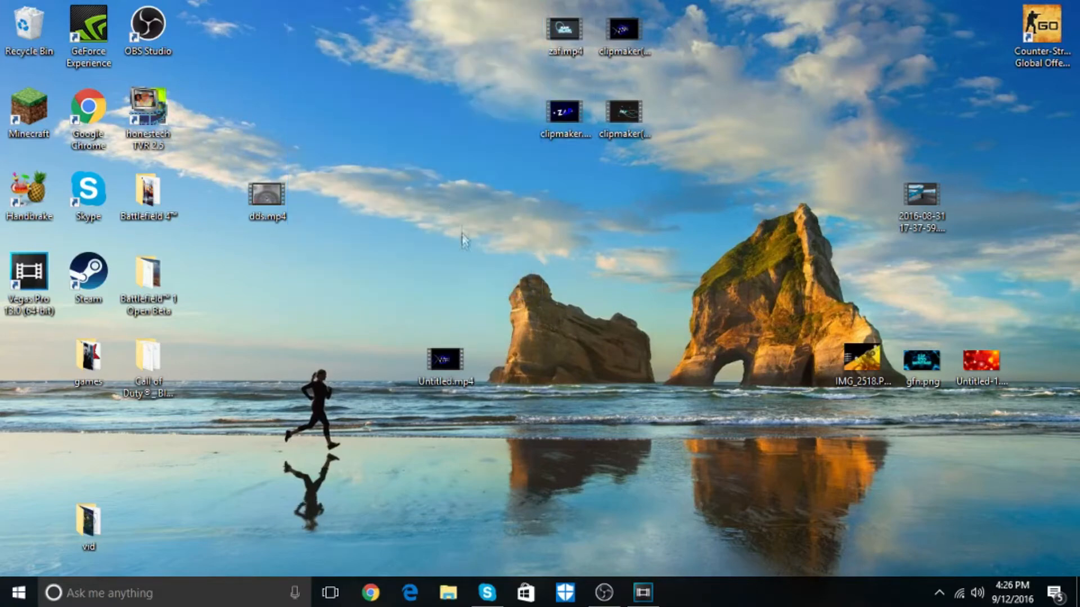
pyautogui.moveTo(355, 167)
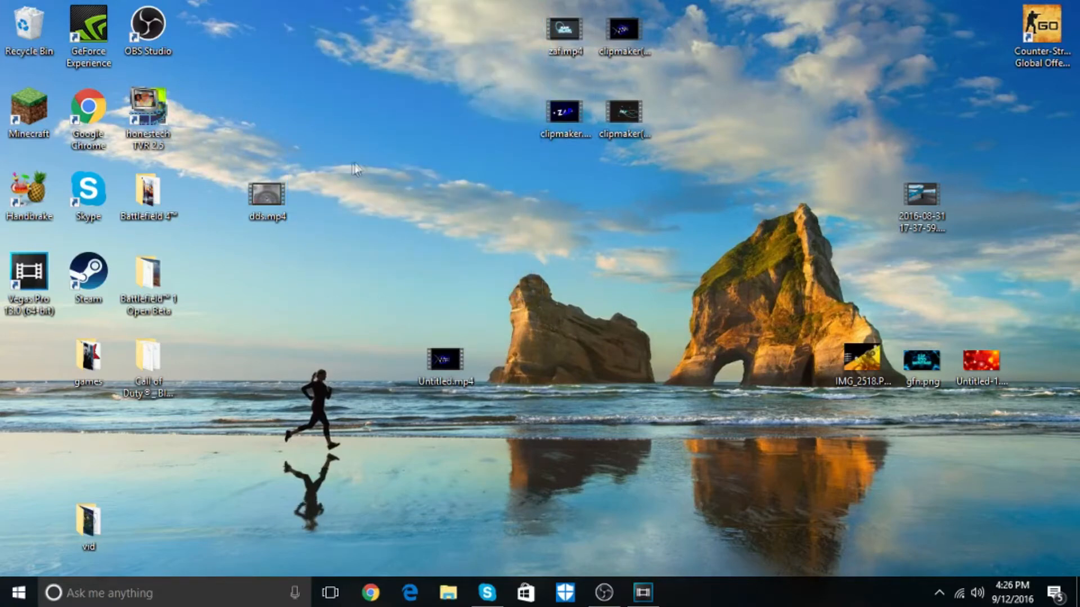
# Step: Drag the 2016-08-31 video file icon to a new spot higher on the desktop
pyautogui.moveTo(921, 207); pyautogui.dragTo(444, 269)
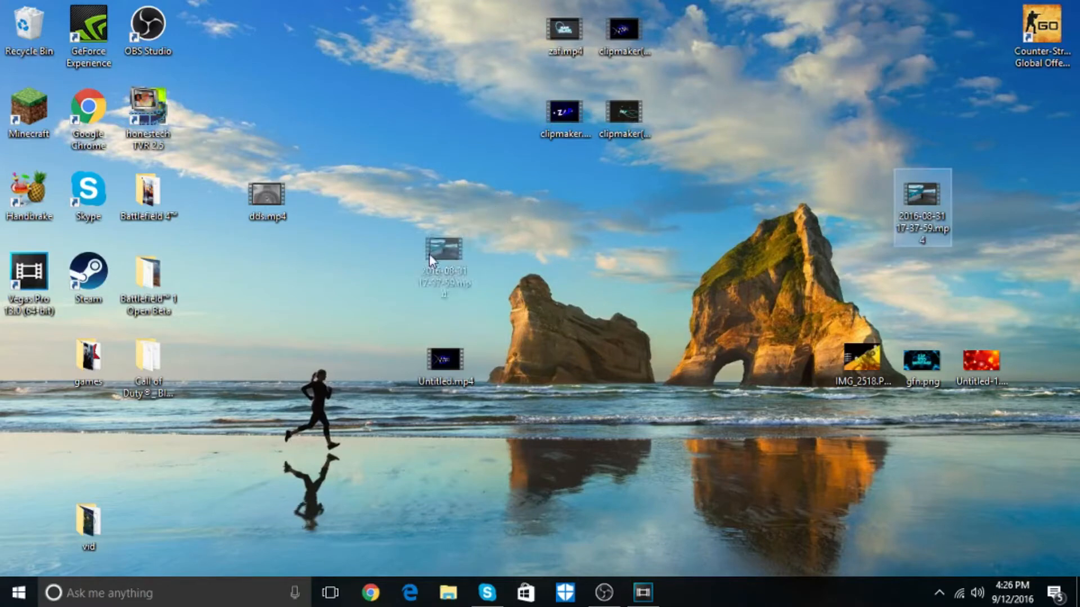
pyautogui.moveTo(443, 266); pyautogui.dragTo(871, 155)
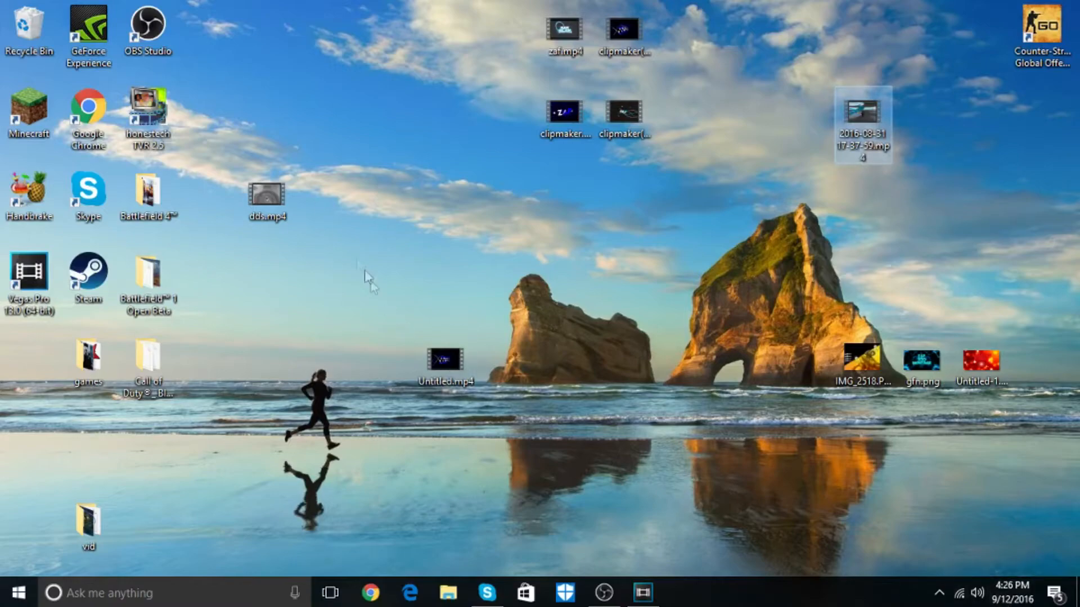
# Step: Play the gameplay clip in Movies & TV, pausing and resuming it, then bring OBS back from the taskbar
pyautogui.doubleClick(268, 197)
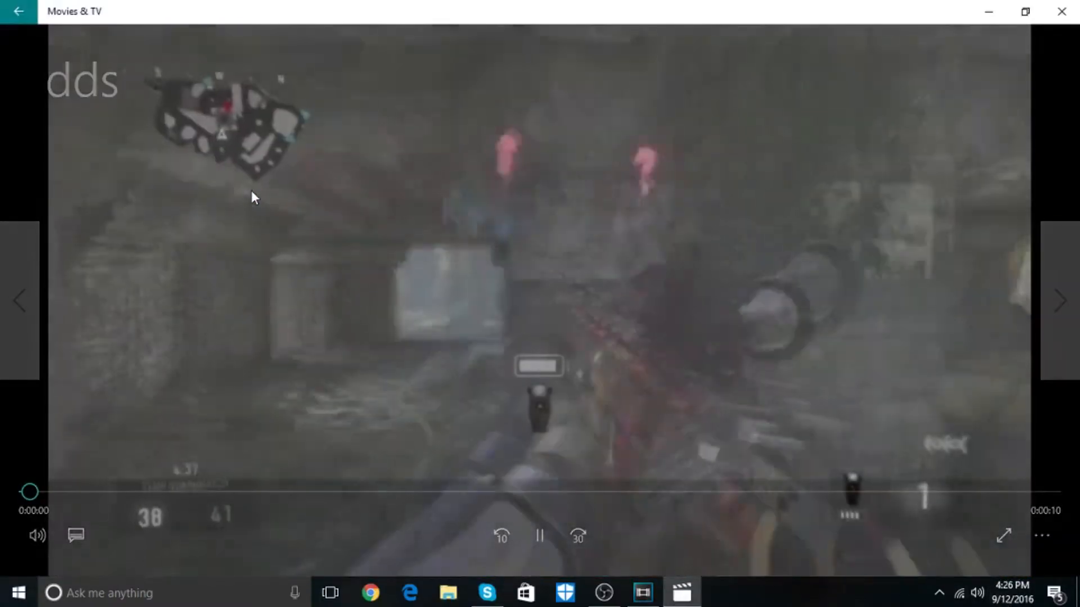
pyautogui.click(540, 536)
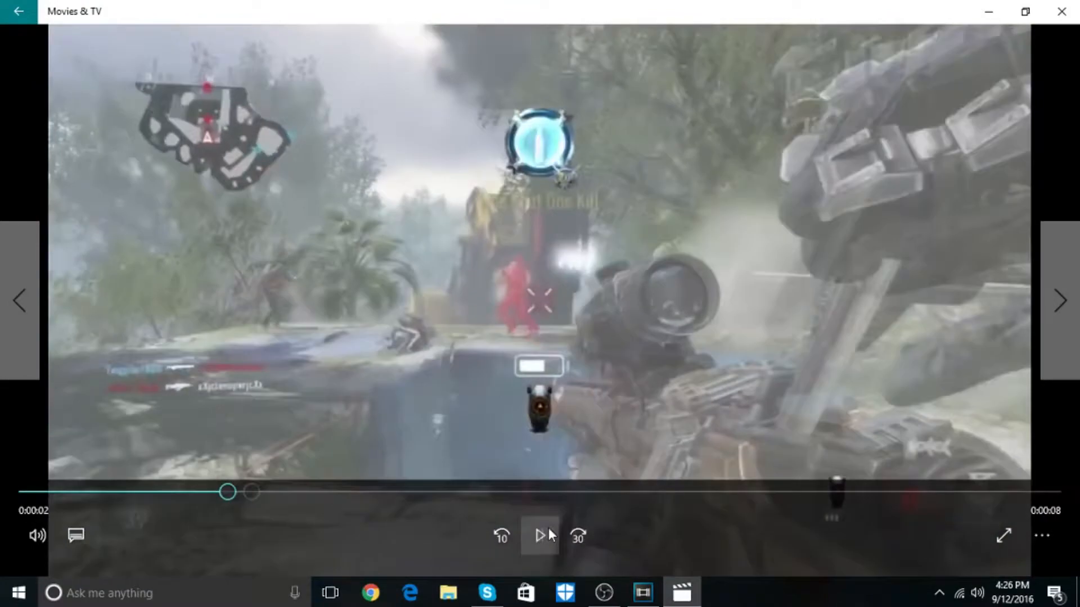
pyautogui.click(609, 590)
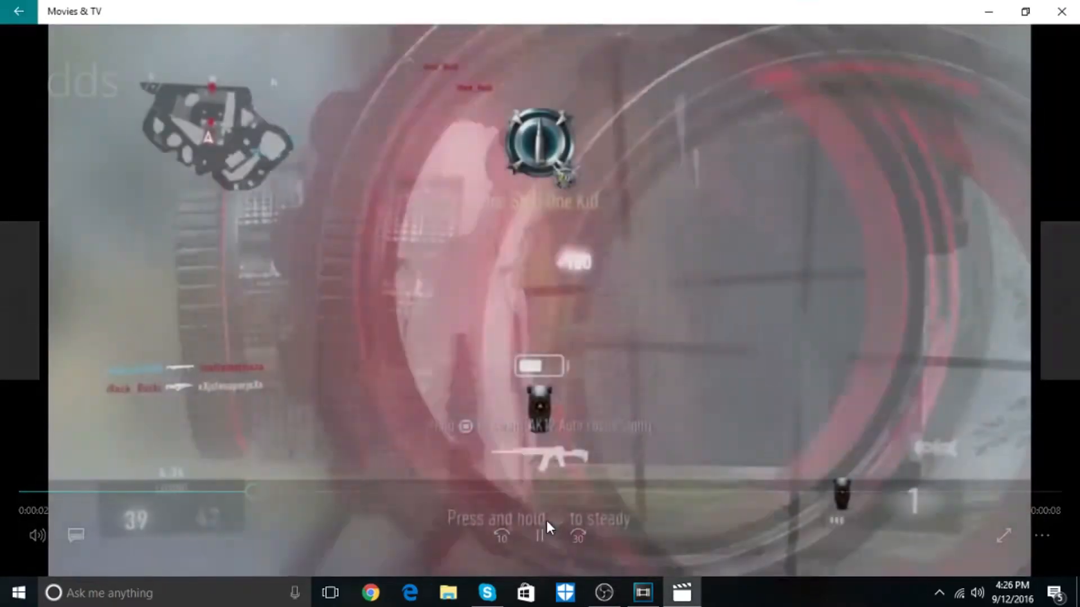
pyautogui.click(608, 592)
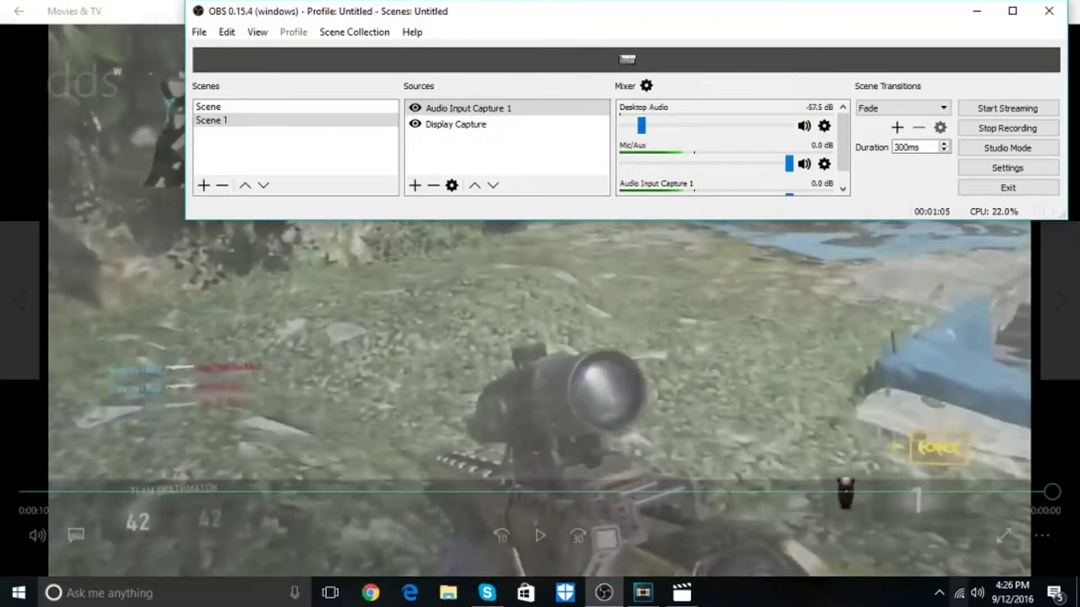
# Step: Lower the system speaker volume to about 49 from the taskbar volume control
pyautogui.click(985, 590)
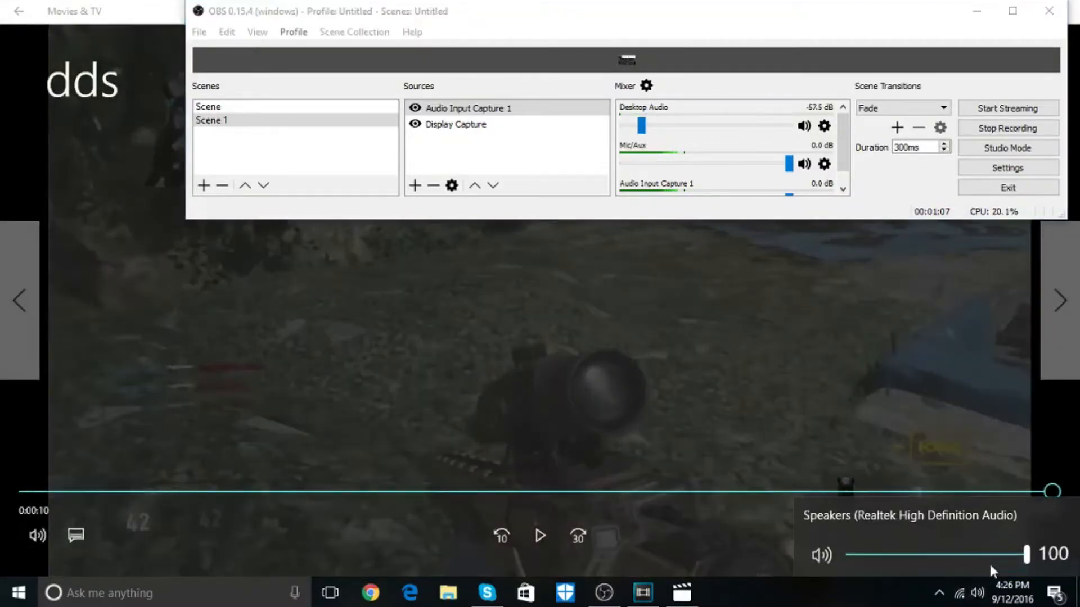
pyautogui.moveTo(1025, 555); pyautogui.dragTo(937, 554)
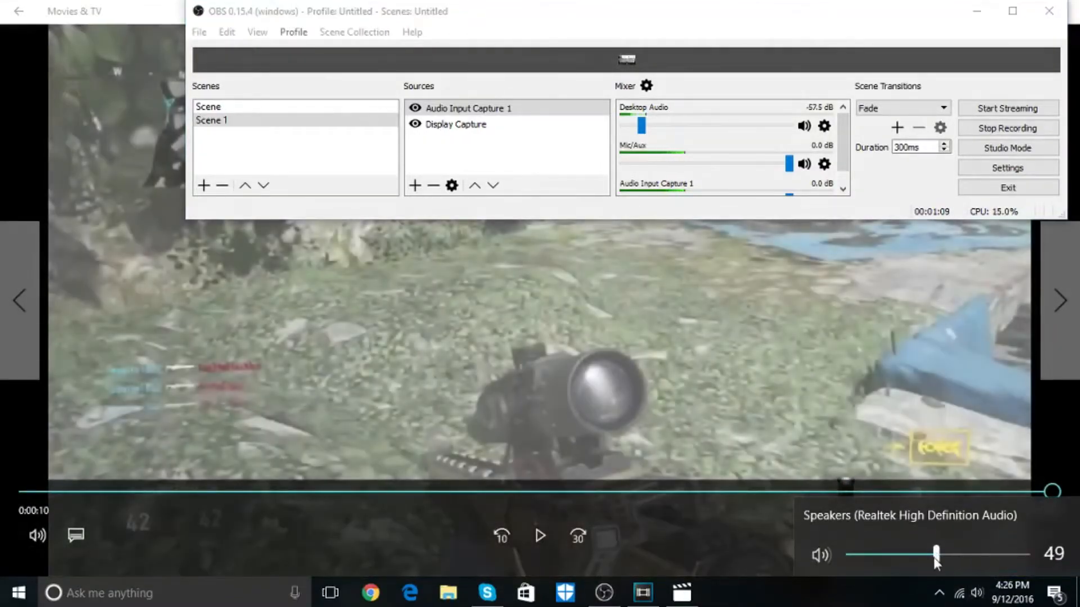
pyautogui.moveTo(936, 554); pyautogui.dragTo(916, 554)
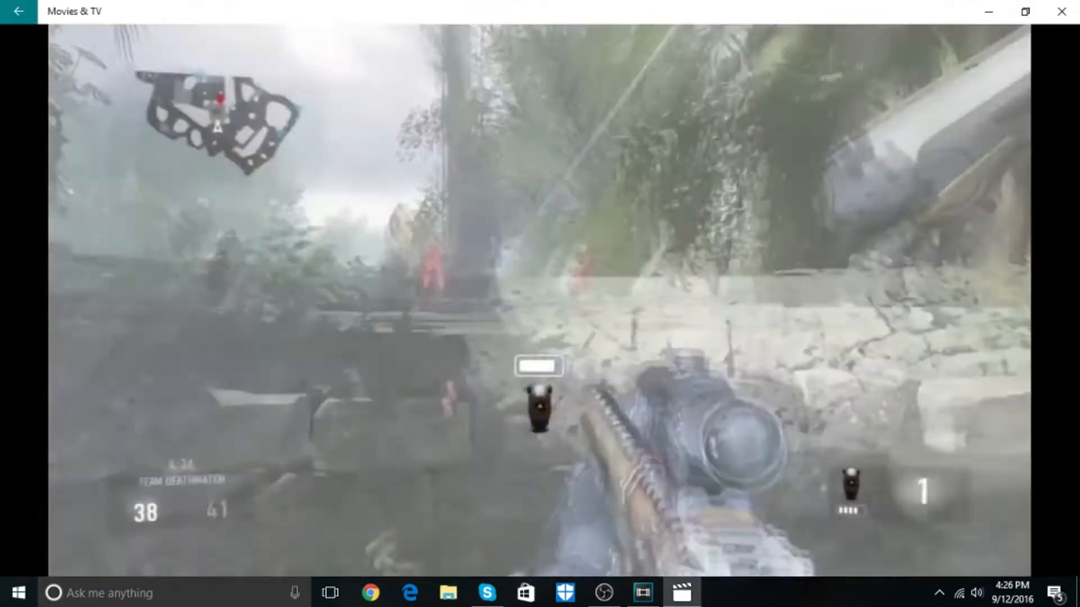
pyautogui.moveTo(559, 553)
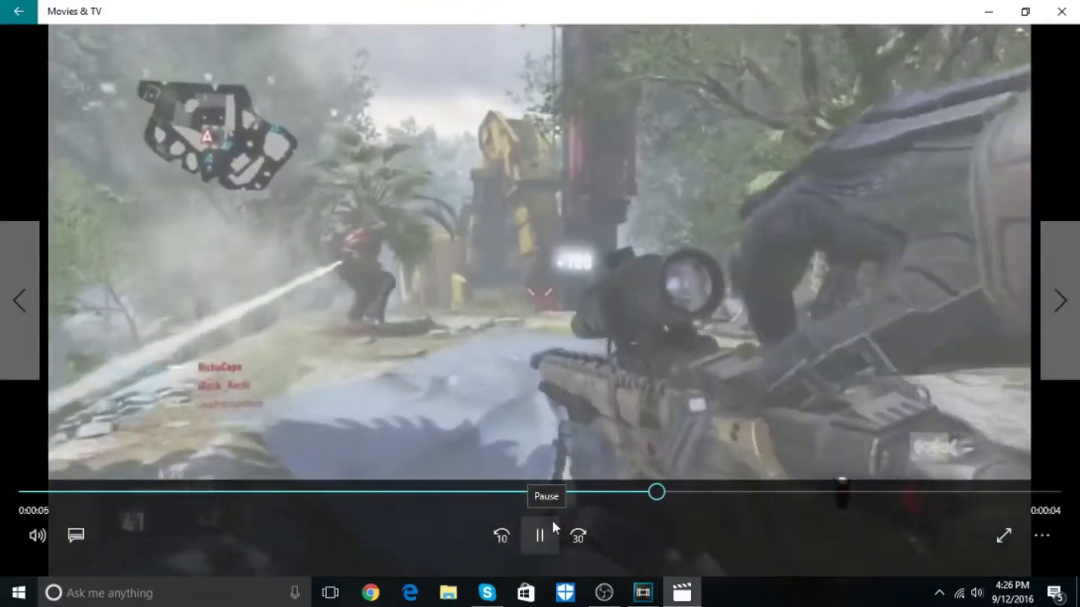
# Step: Pause the replaying clip and close the Movies & TV player
pyautogui.click(539, 536)
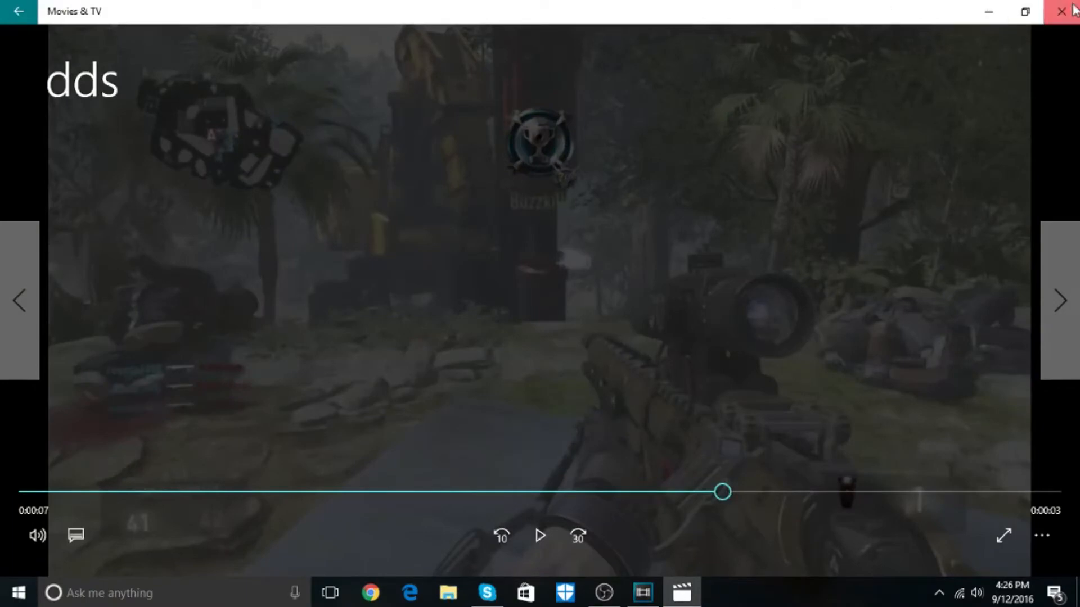
pyautogui.click(1061, 13)
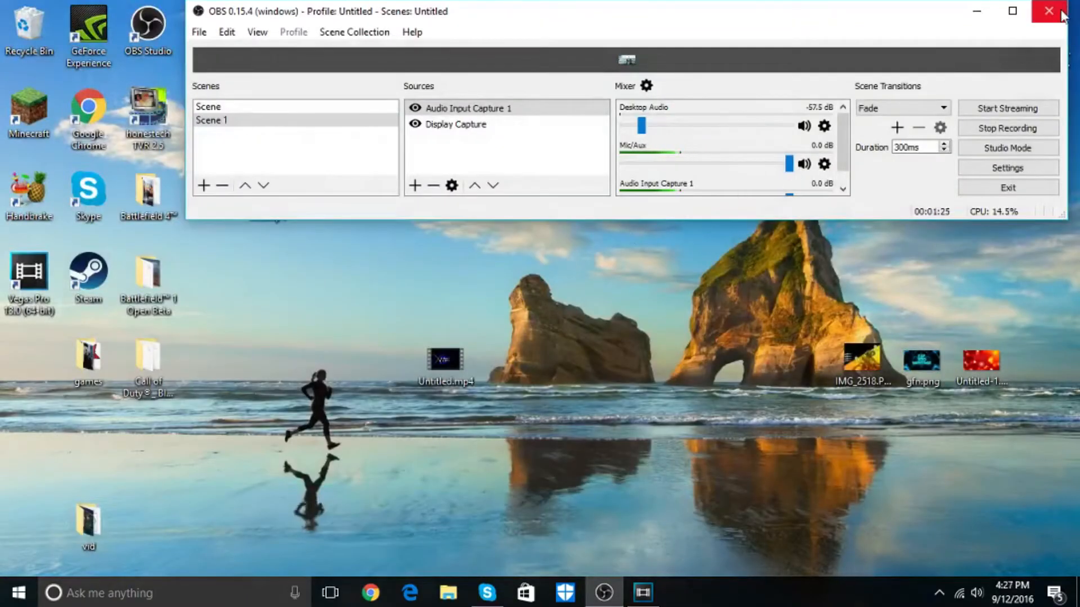
# Step: Maximize the OBS Studio window to show its live preview while recording continues
pyautogui.click(1043, 11)
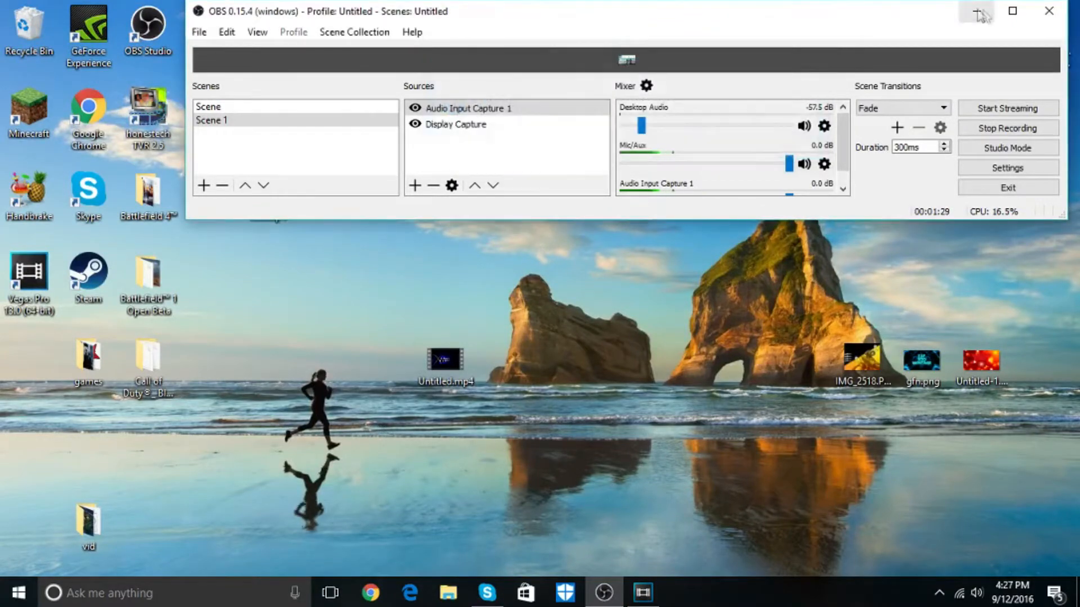
pyautogui.click(1011, 11)
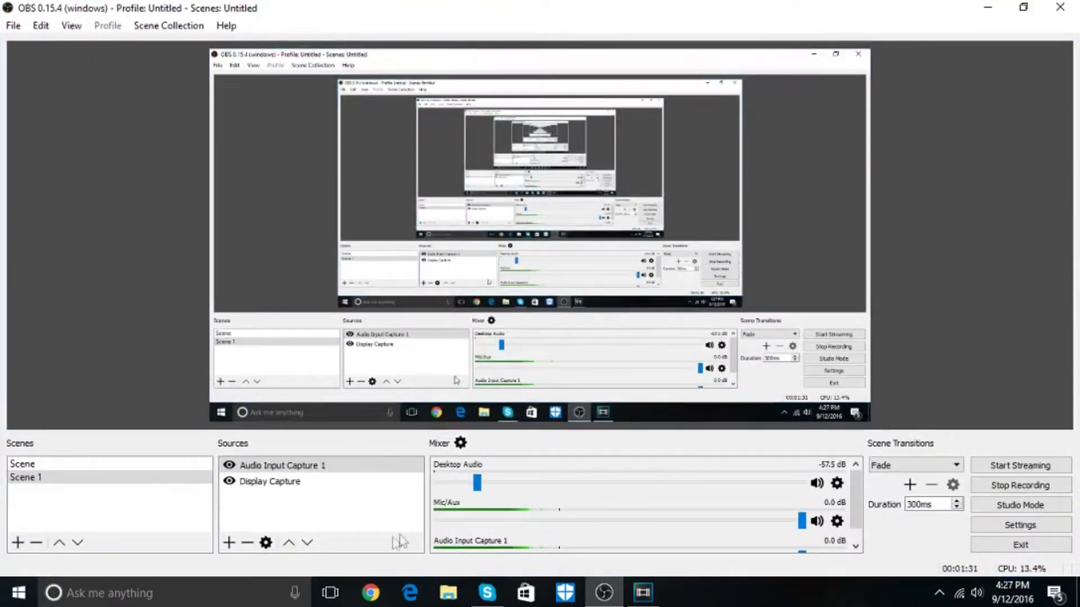
pyautogui.click(24, 479)
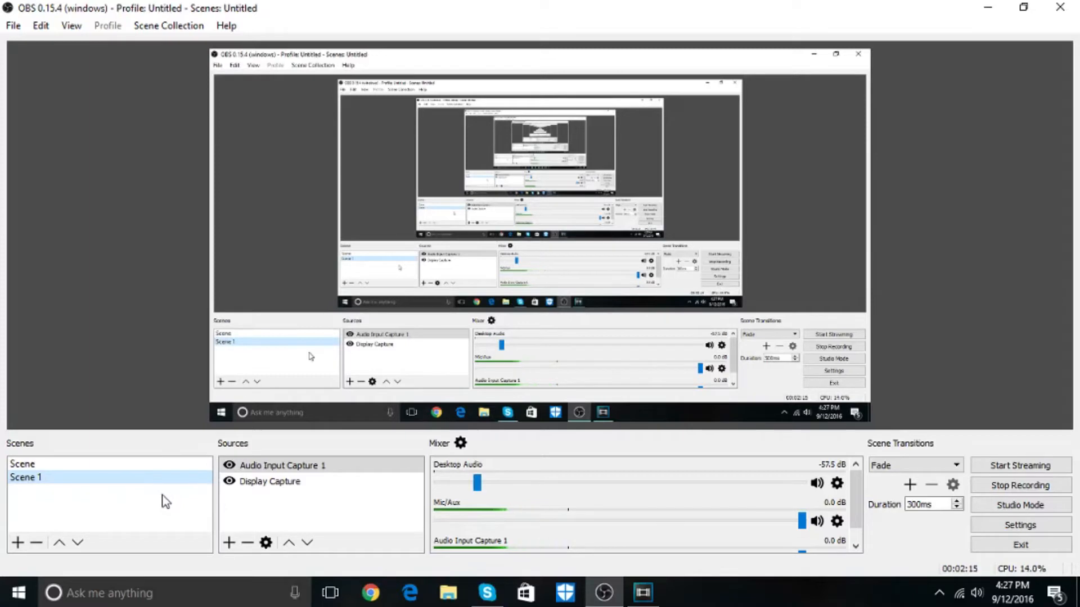
pyautogui.moveTo(926, 167)
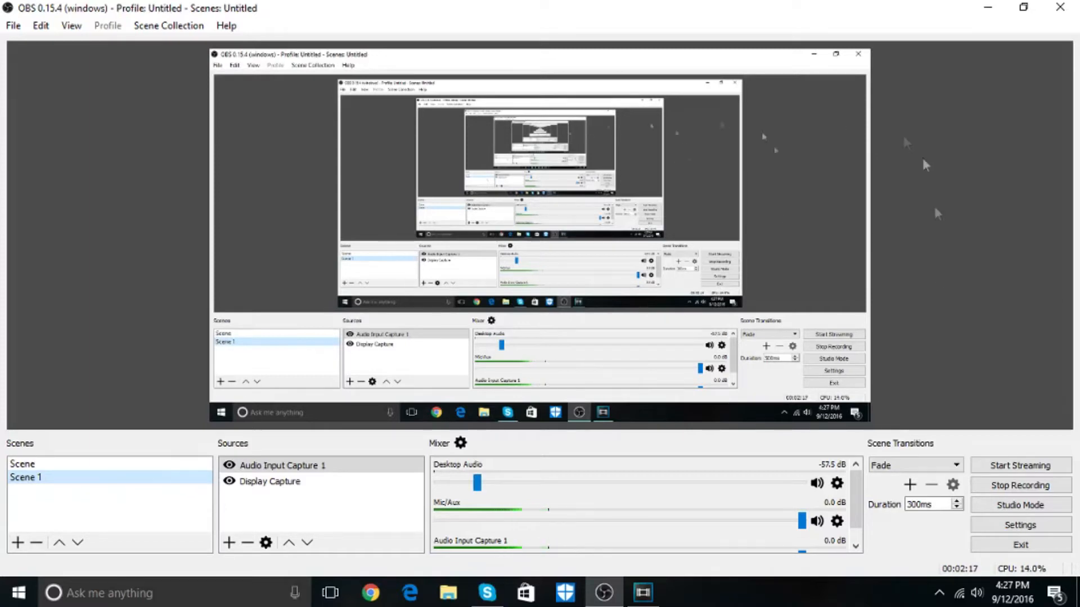
pyautogui.moveTo(868, 524)
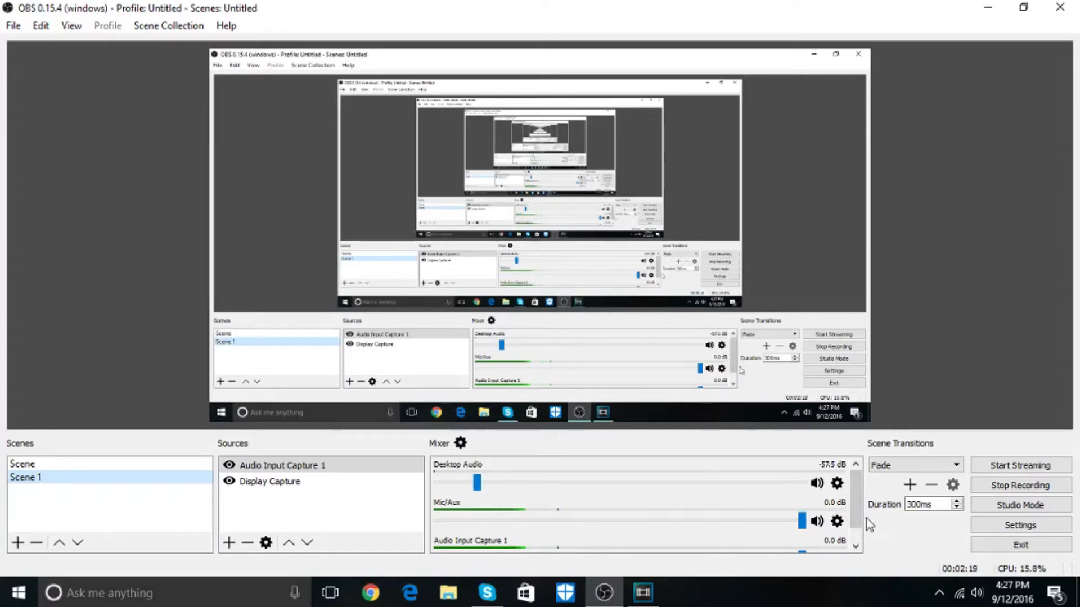